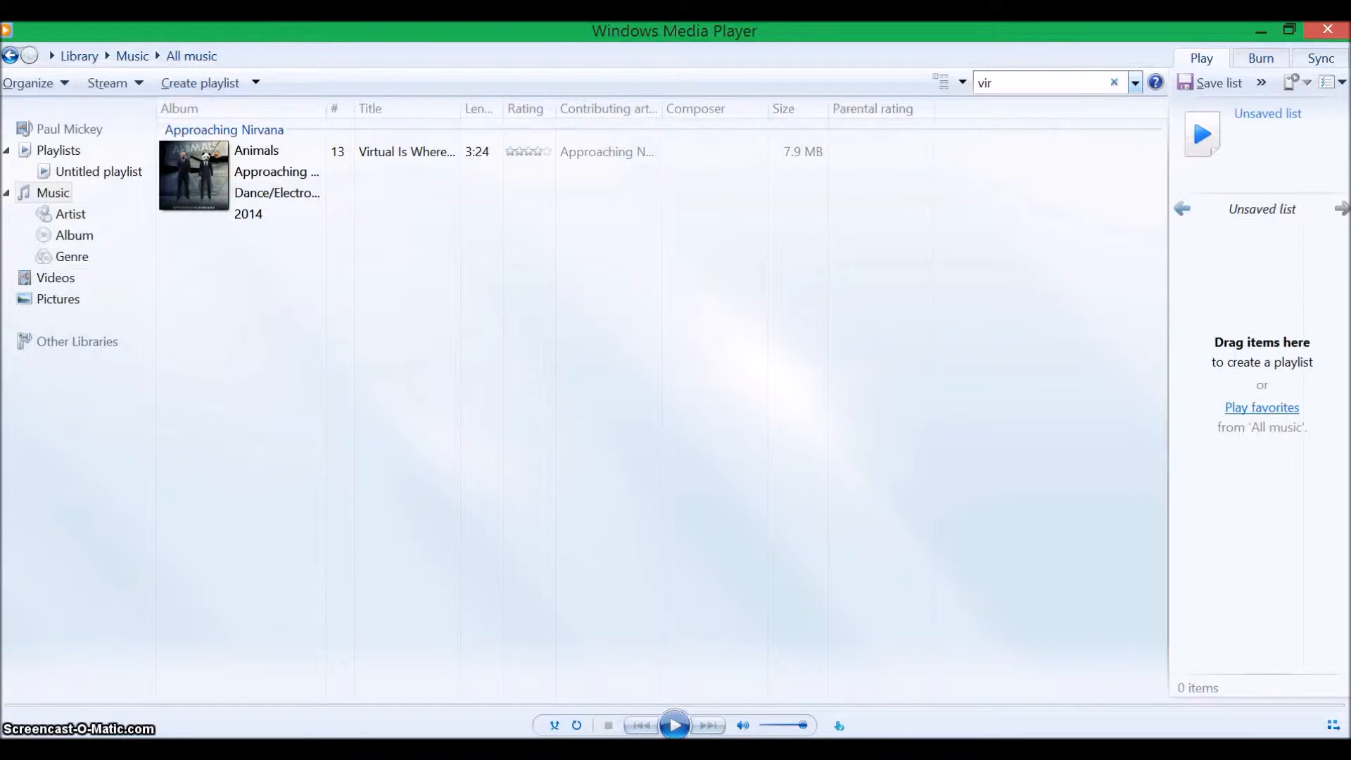
Step: Play 'Approaching Nirvana' from the Media Player search results
double_click(406, 152)
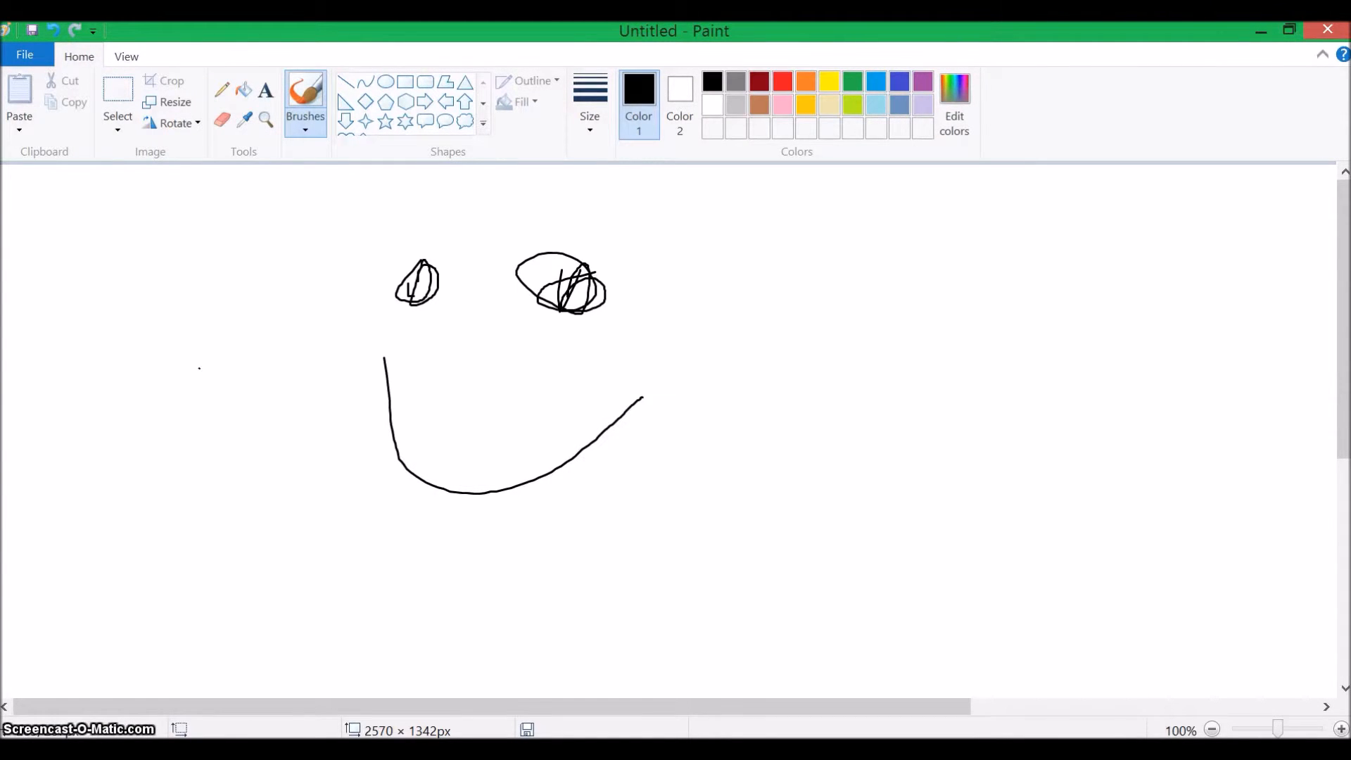
Step: Add a final freehand stroke to the Paint smiley, then start a Jetpack Joyride run
drag(234, 407, 250, 385)
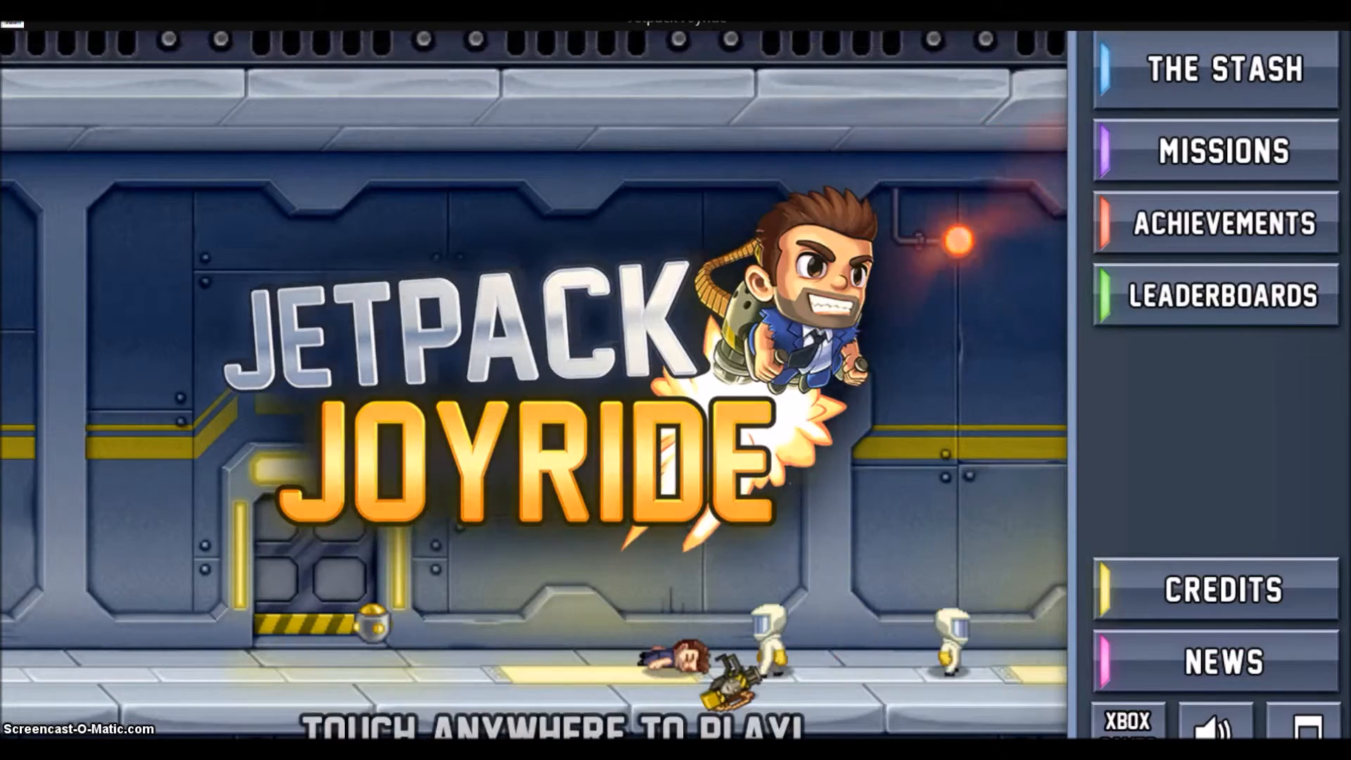
click(534, 370)
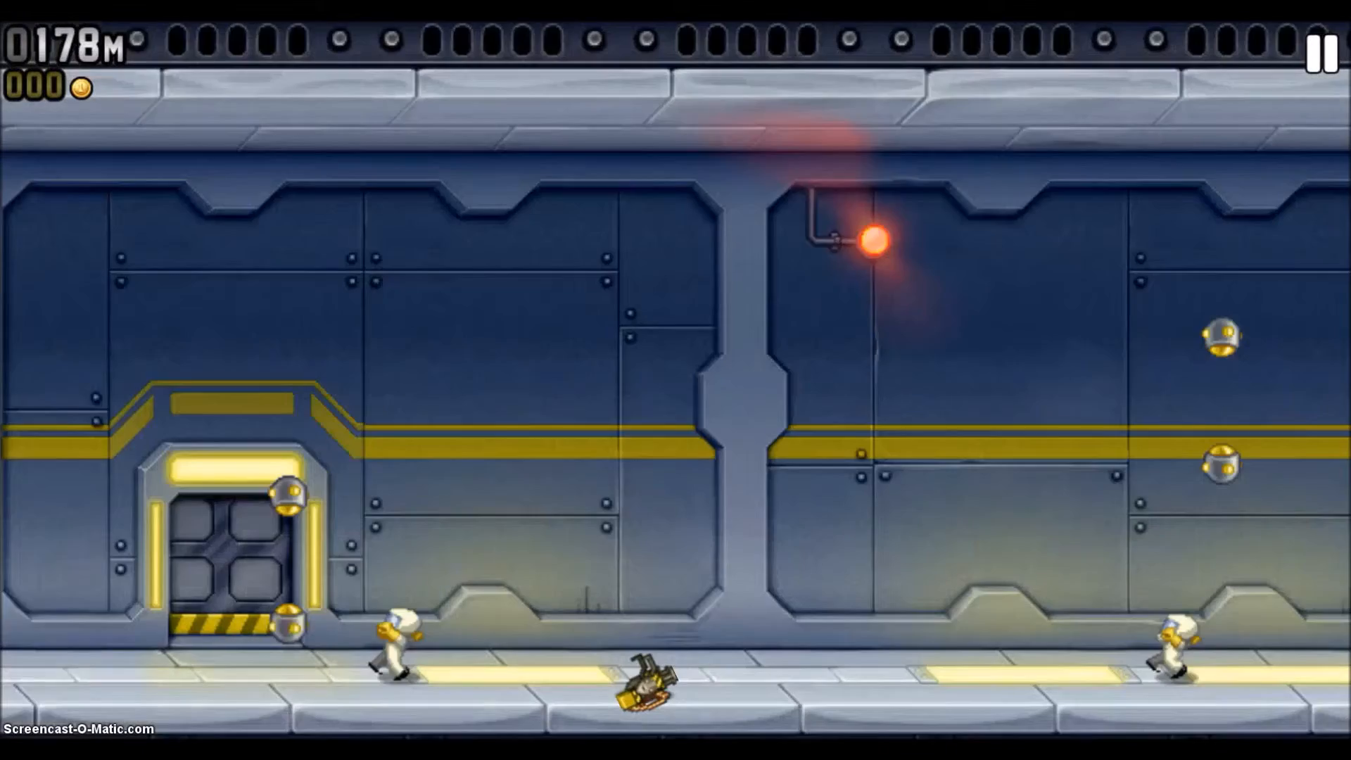